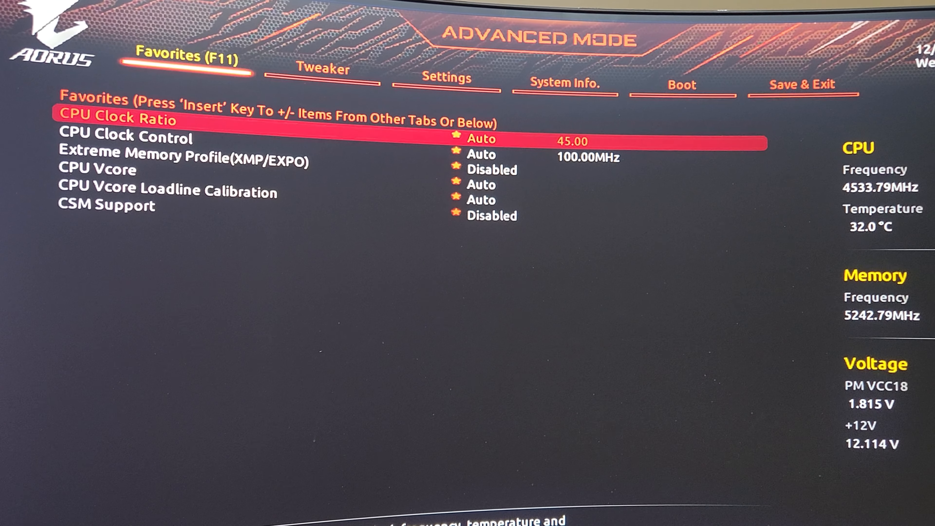
# Set PBO to Advanced, PBO Limits to Motherboard, CPU Boost Clock Override Enabled (Positive) with Max 100.
pyautogui.click(322, 70)
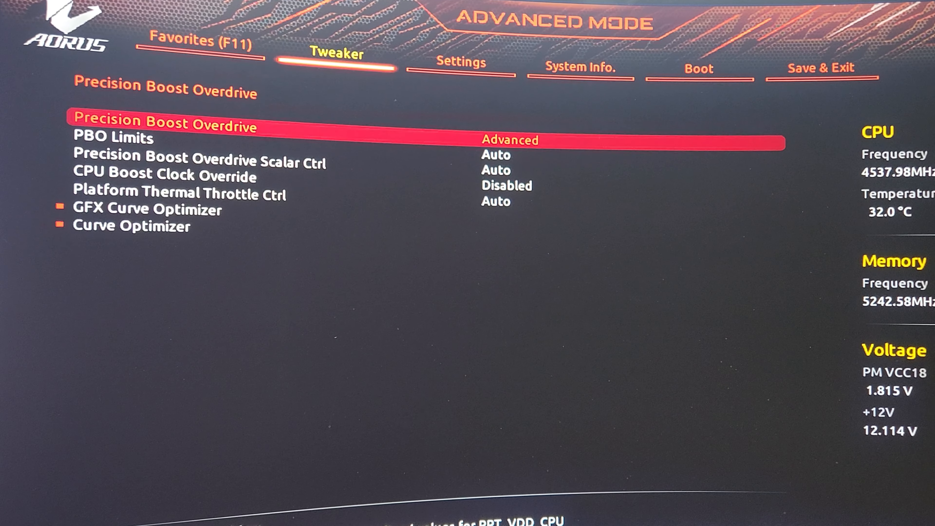
pyautogui.press('Down')
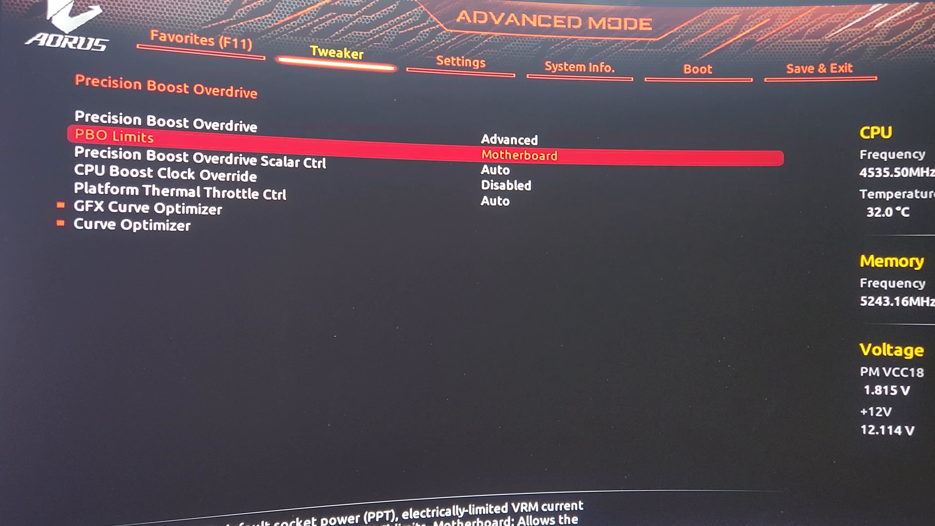
pyautogui.press('Down')
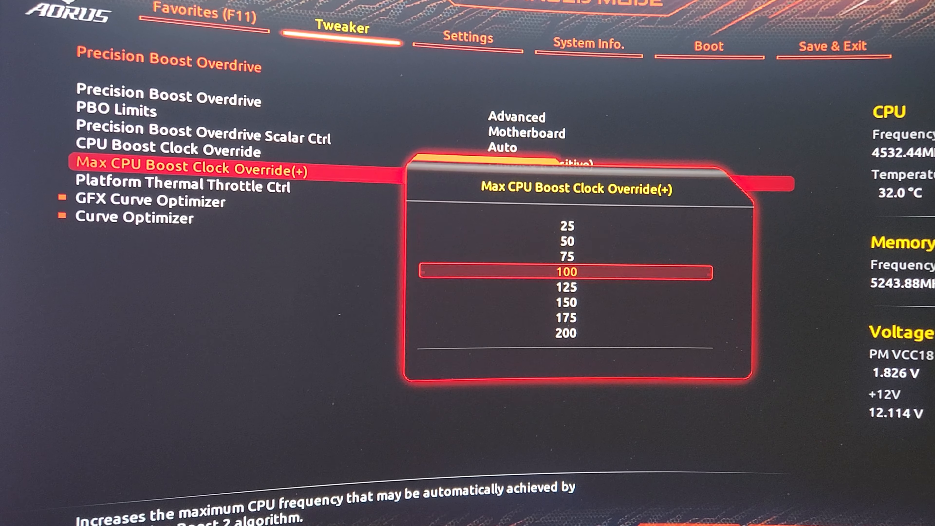
pyautogui.click(569, 272)
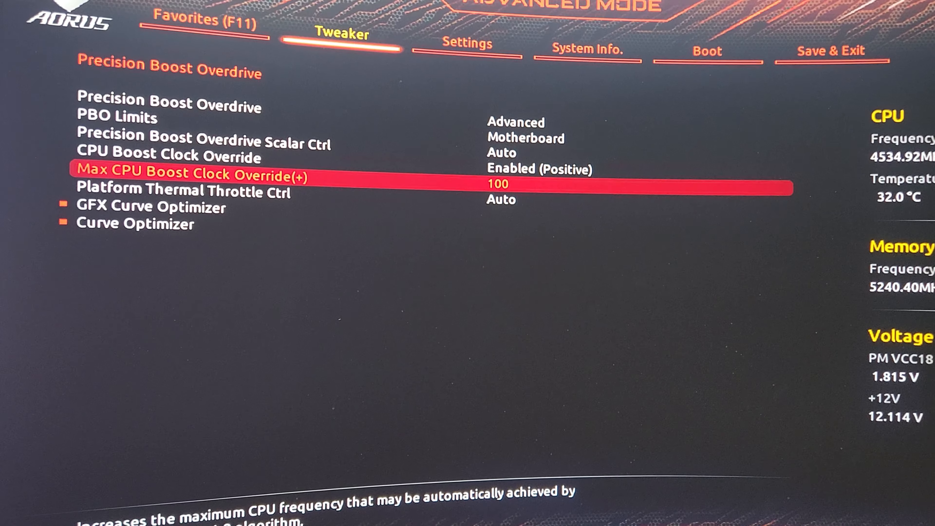